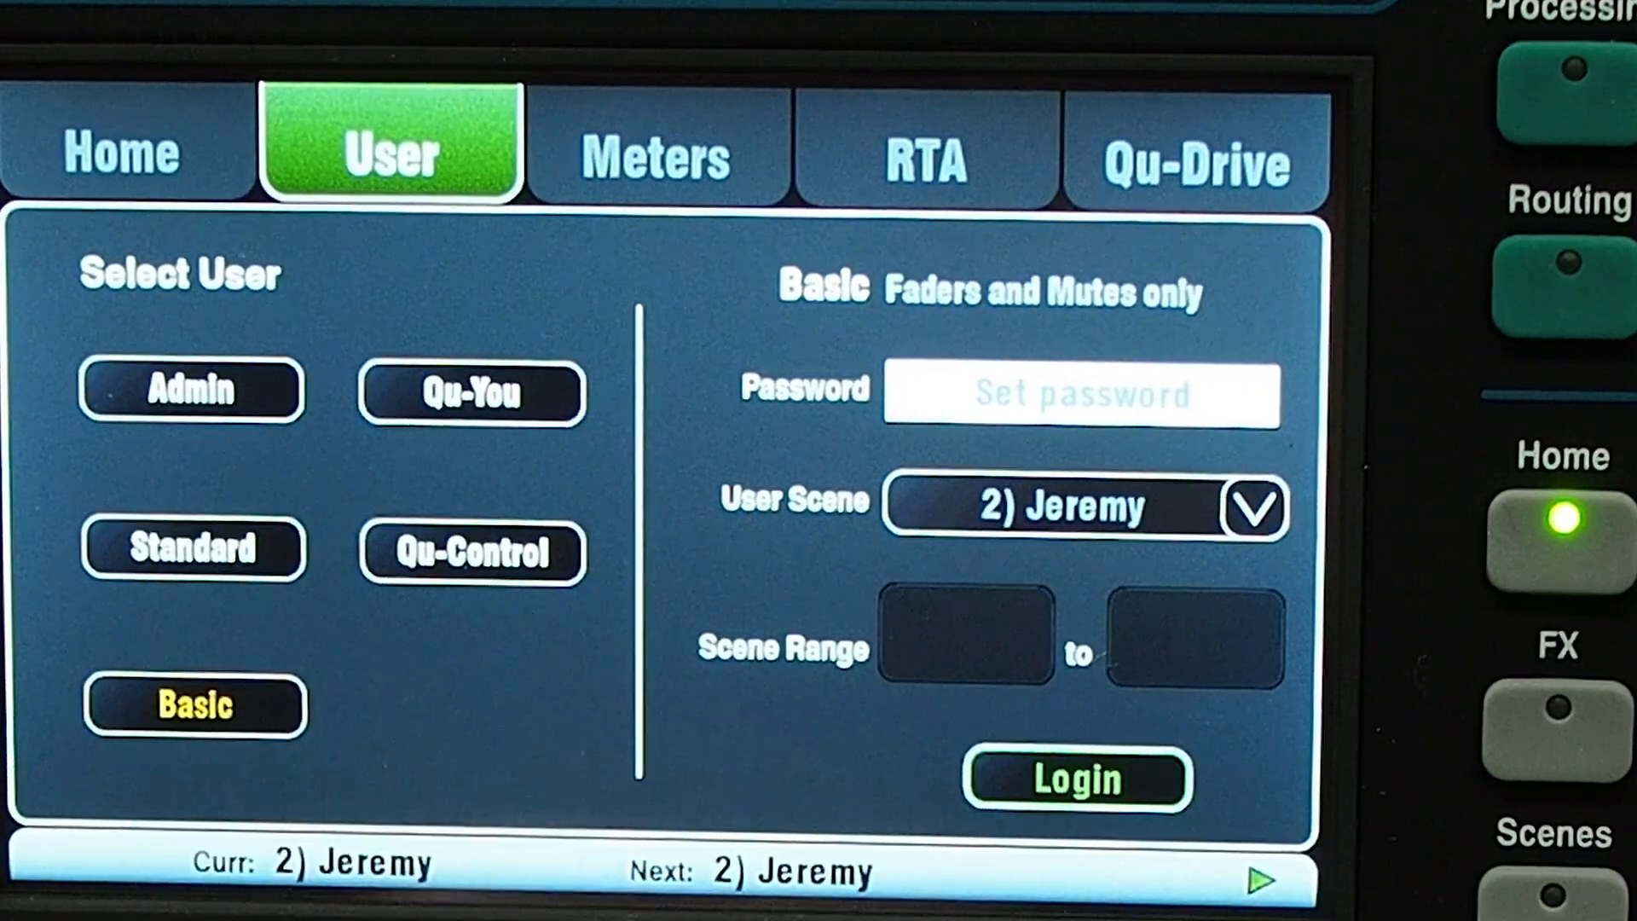
# Step: Log in as the Basic user, restricted to faders and mutes
pyautogui.click(1078, 780)
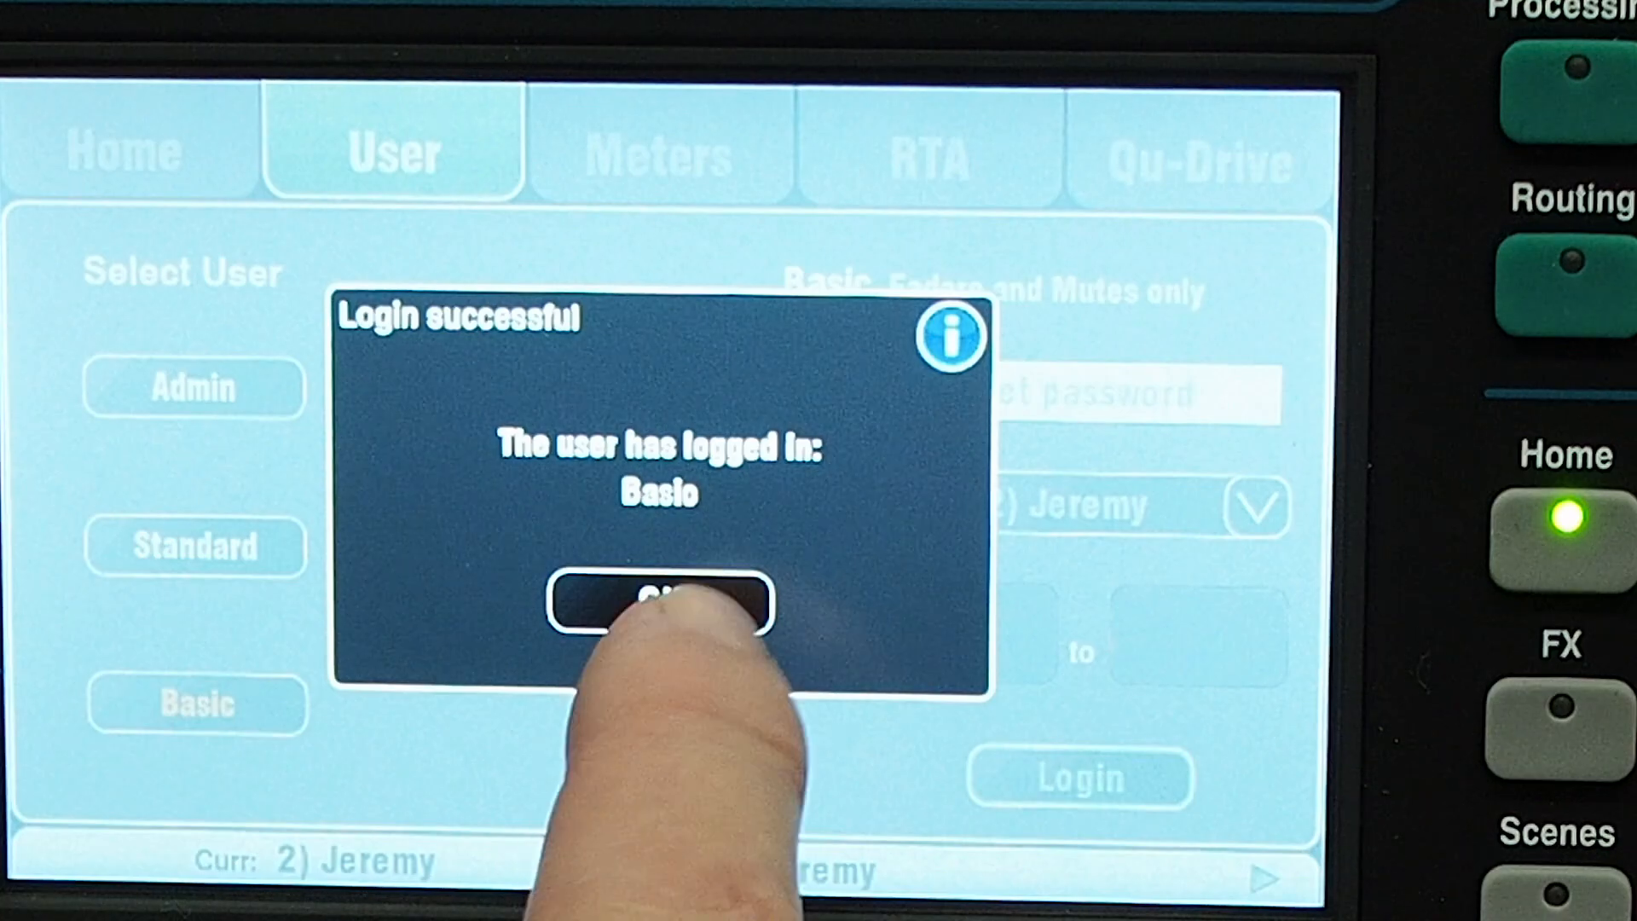